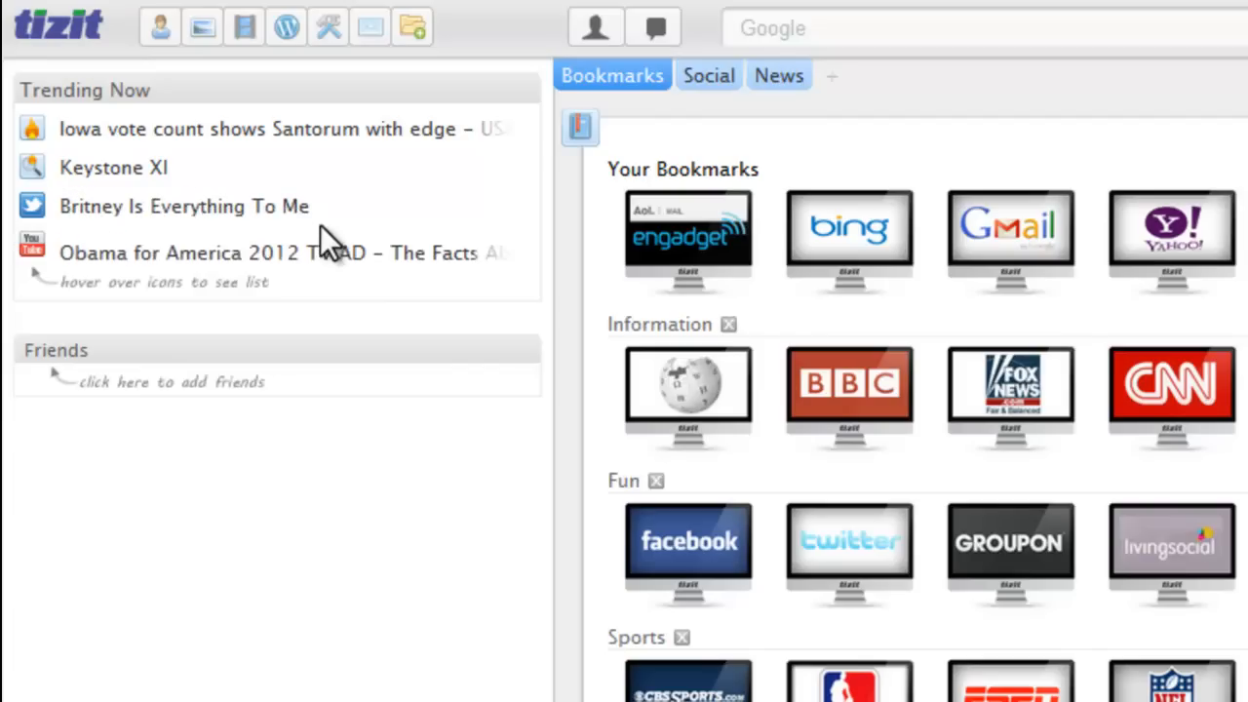
pyautogui.moveTo(330, 246)
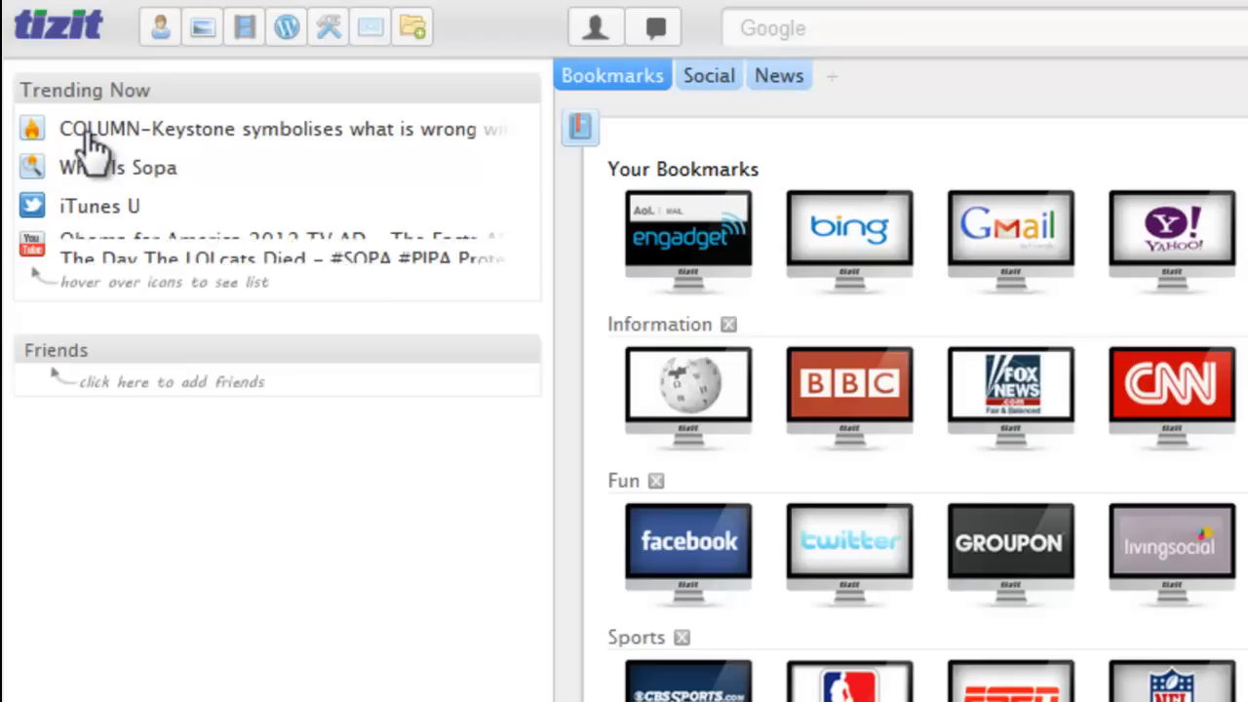
pyautogui.moveTo(34, 146)
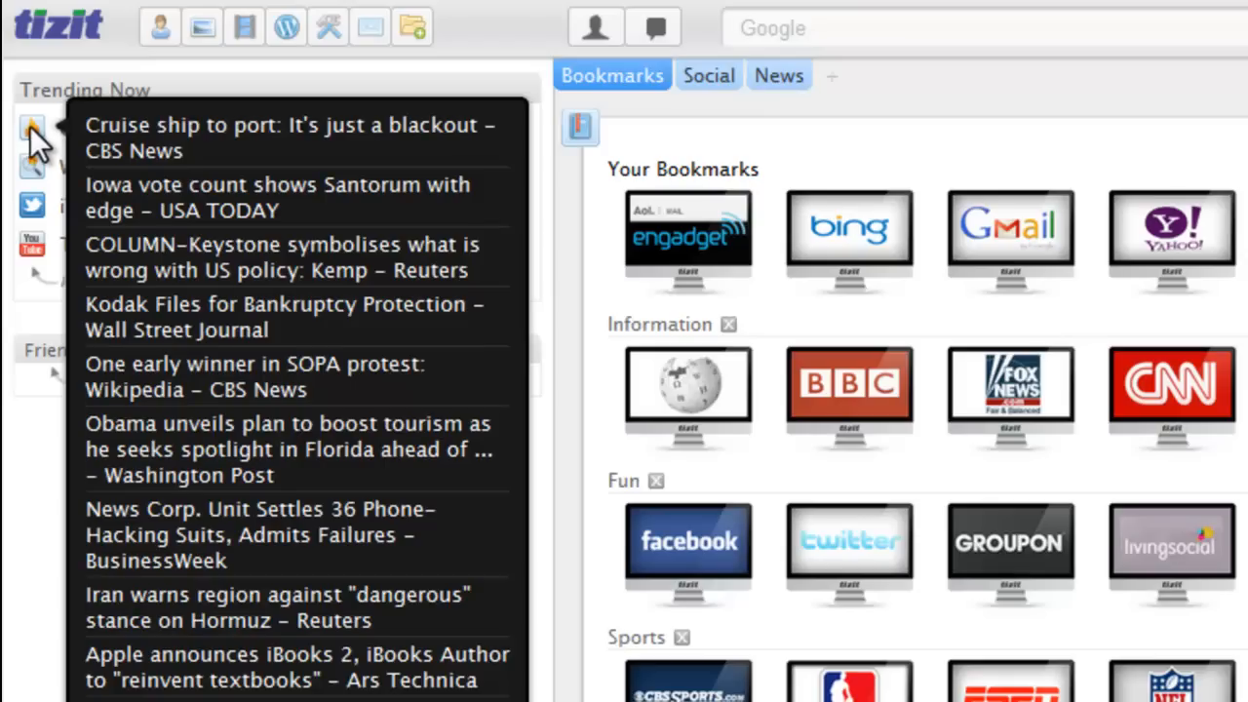
pyautogui.moveTo(146, 166)
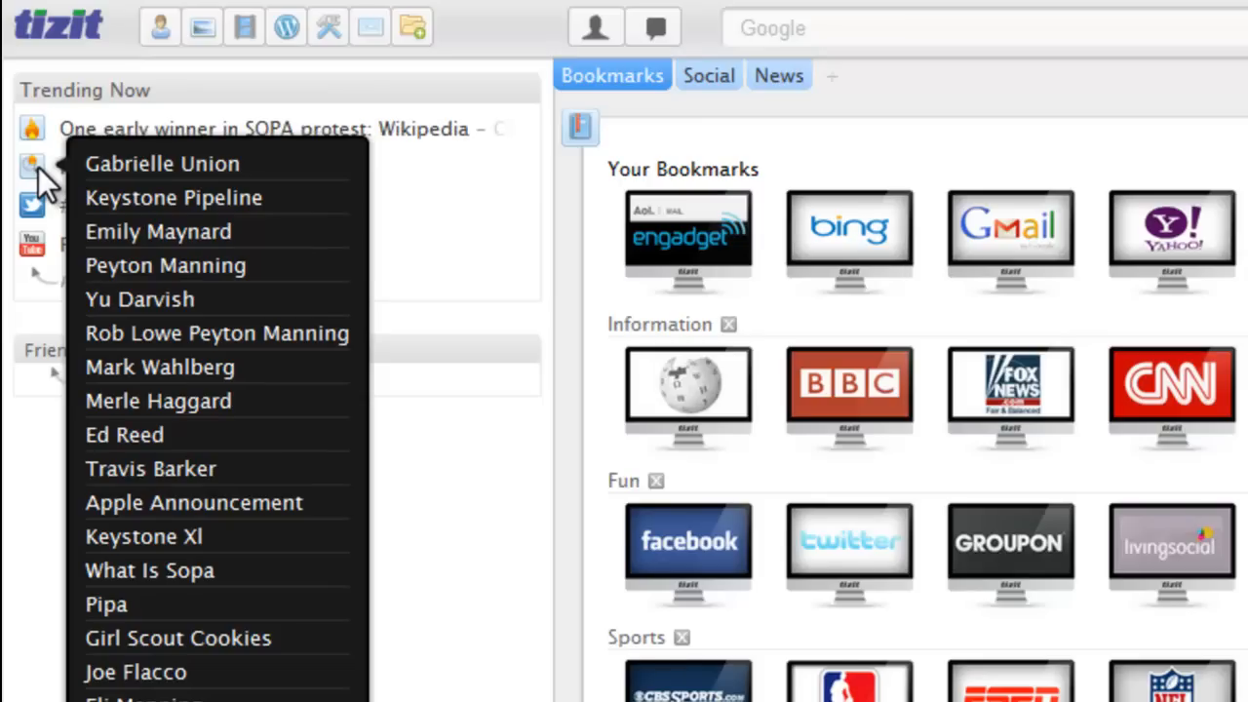
# Close the iTunes charts widget on the Tizit homepage.
pyautogui.click(32, 205)
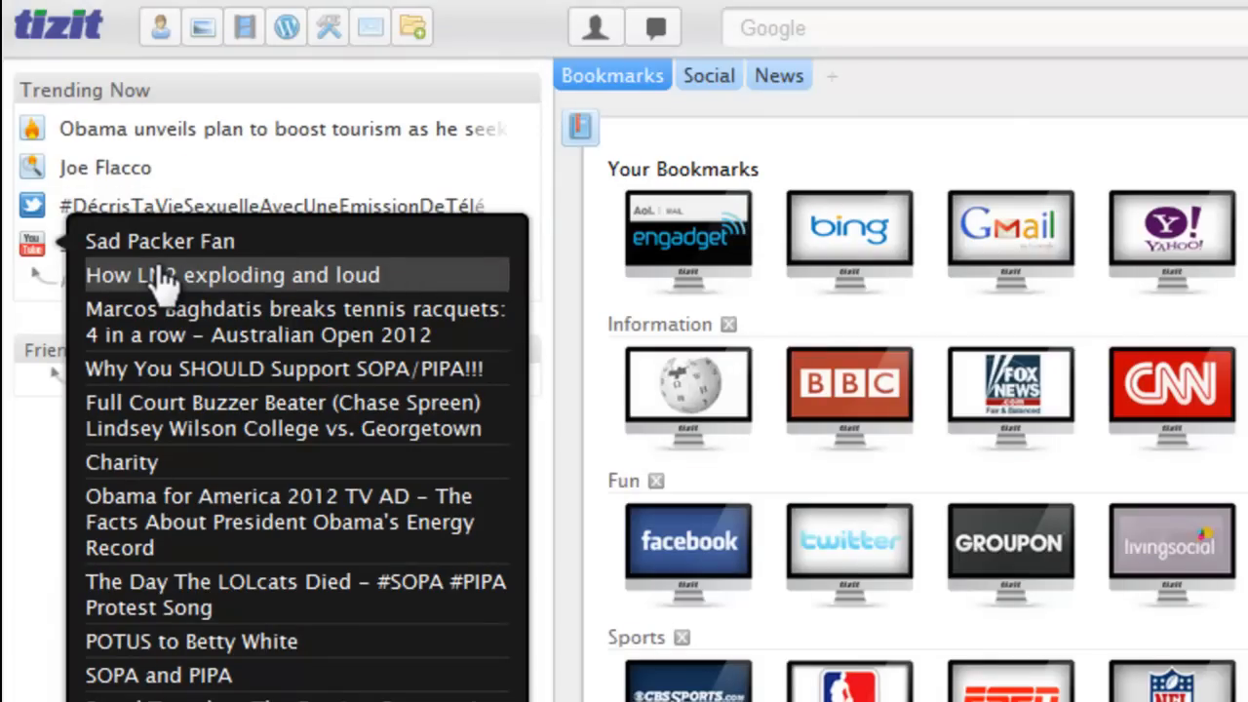
pyautogui.moveTo(556, 283)
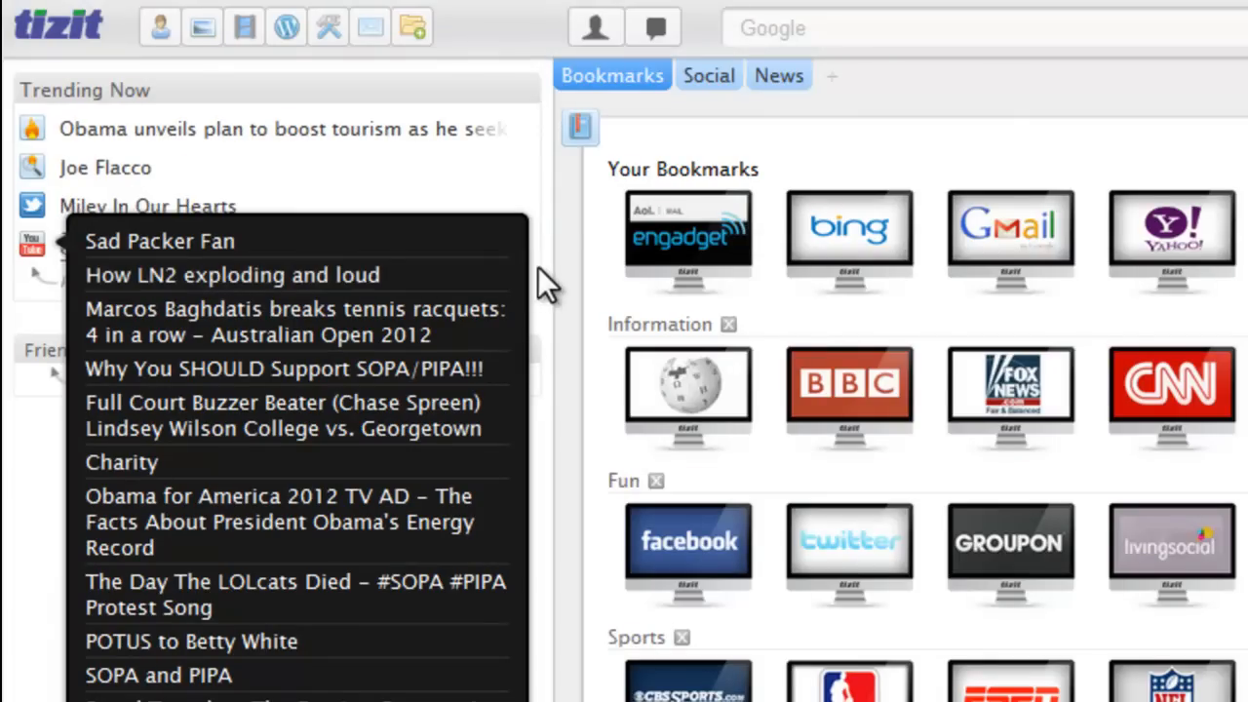
pyautogui.moveTo(419, 282)
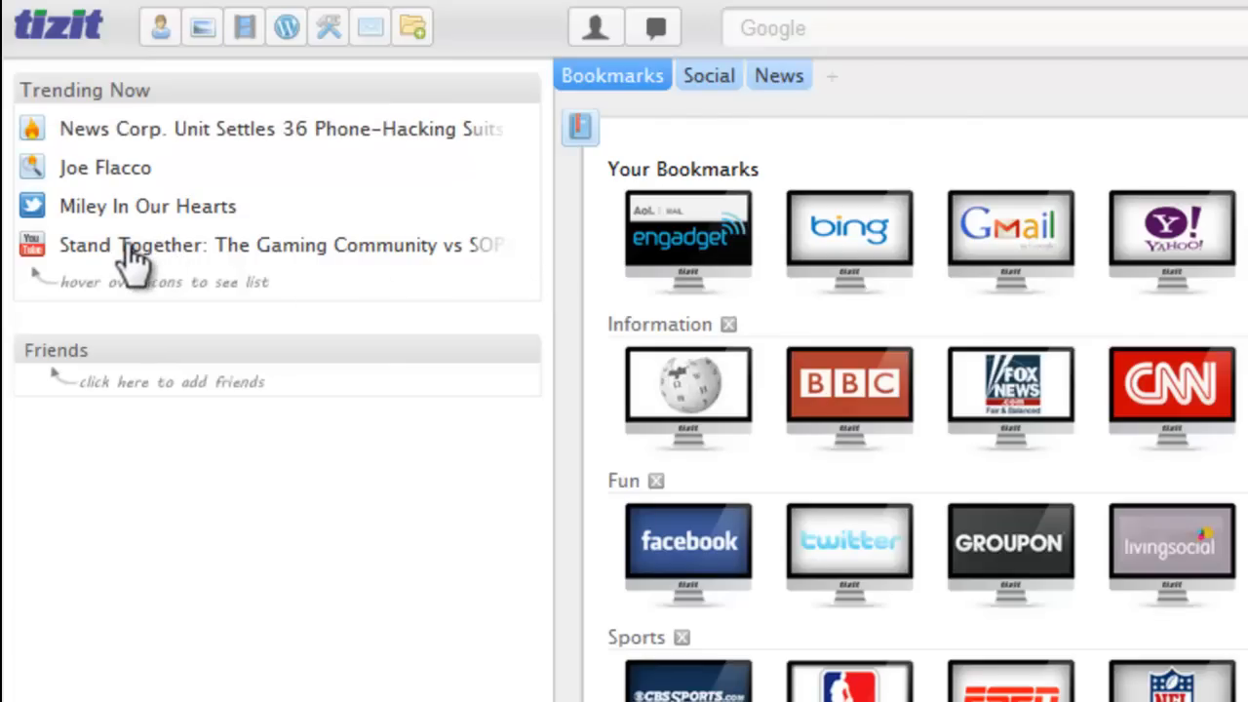
pyautogui.moveTo(33, 245)
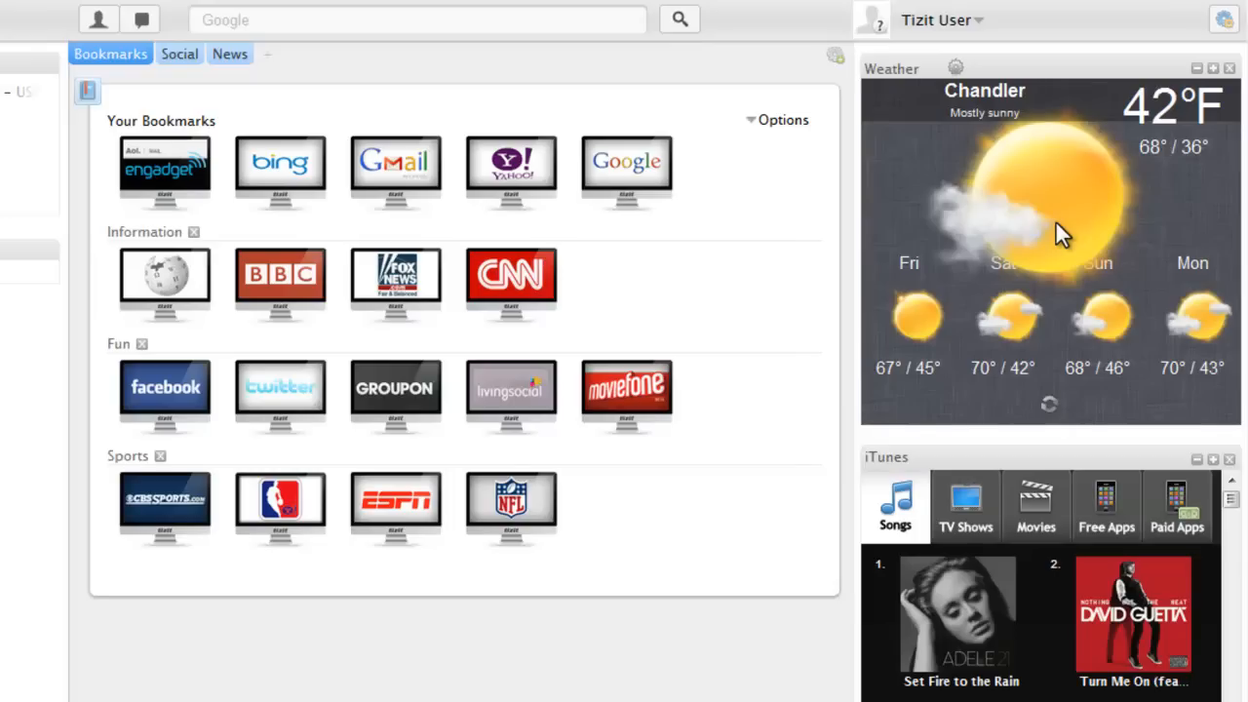
pyautogui.moveTo(1175, 469)
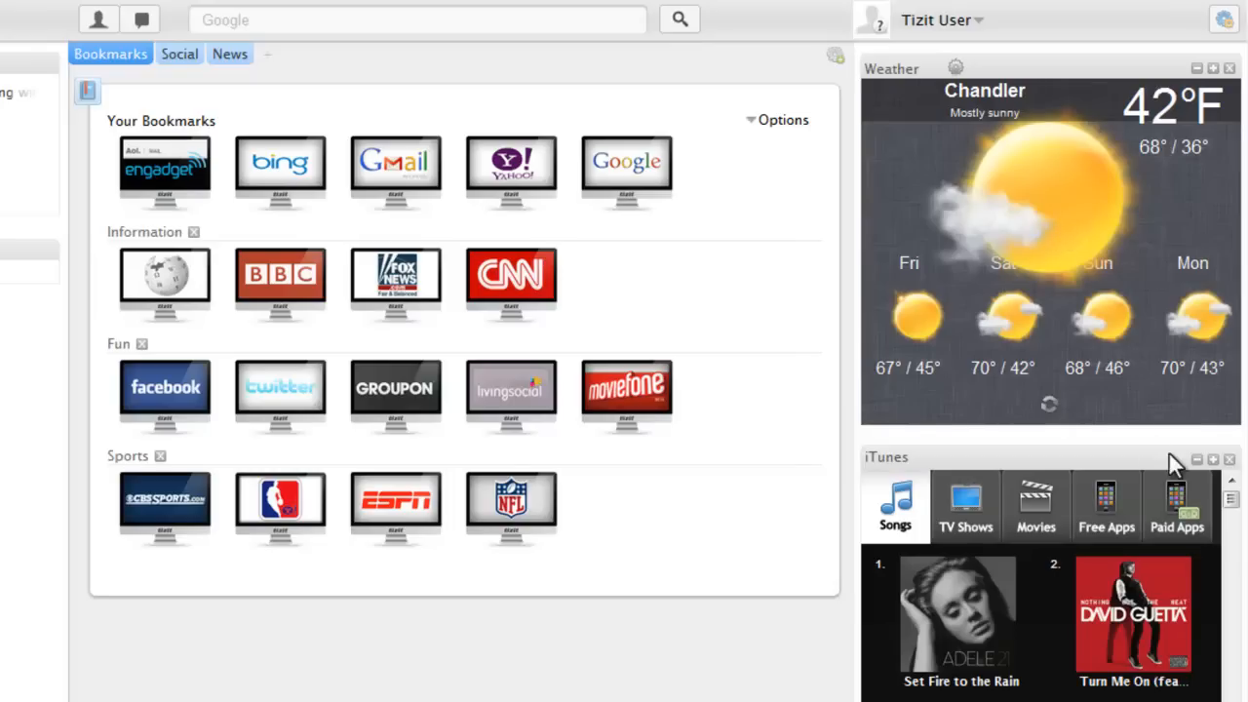
pyautogui.moveTo(1227, 462)
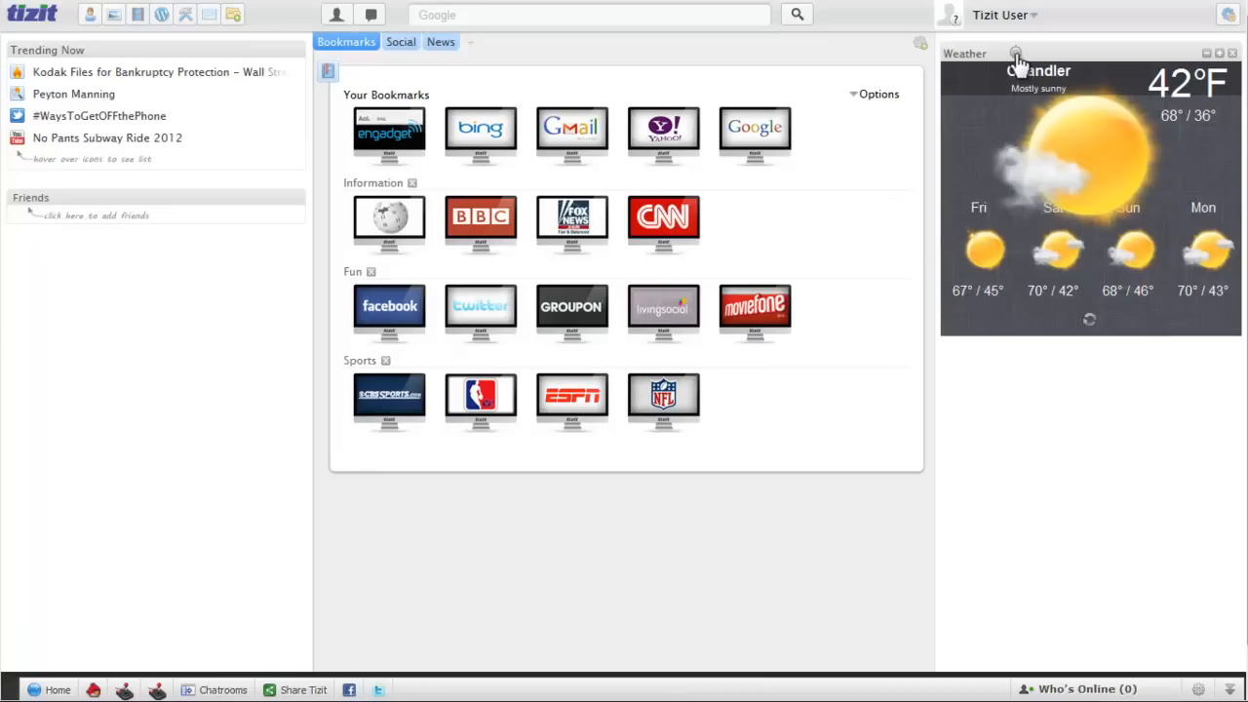
# Change the weather widget's zip code to 85202 to show Mesa's forecast.
pyautogui.click(1018, 54)
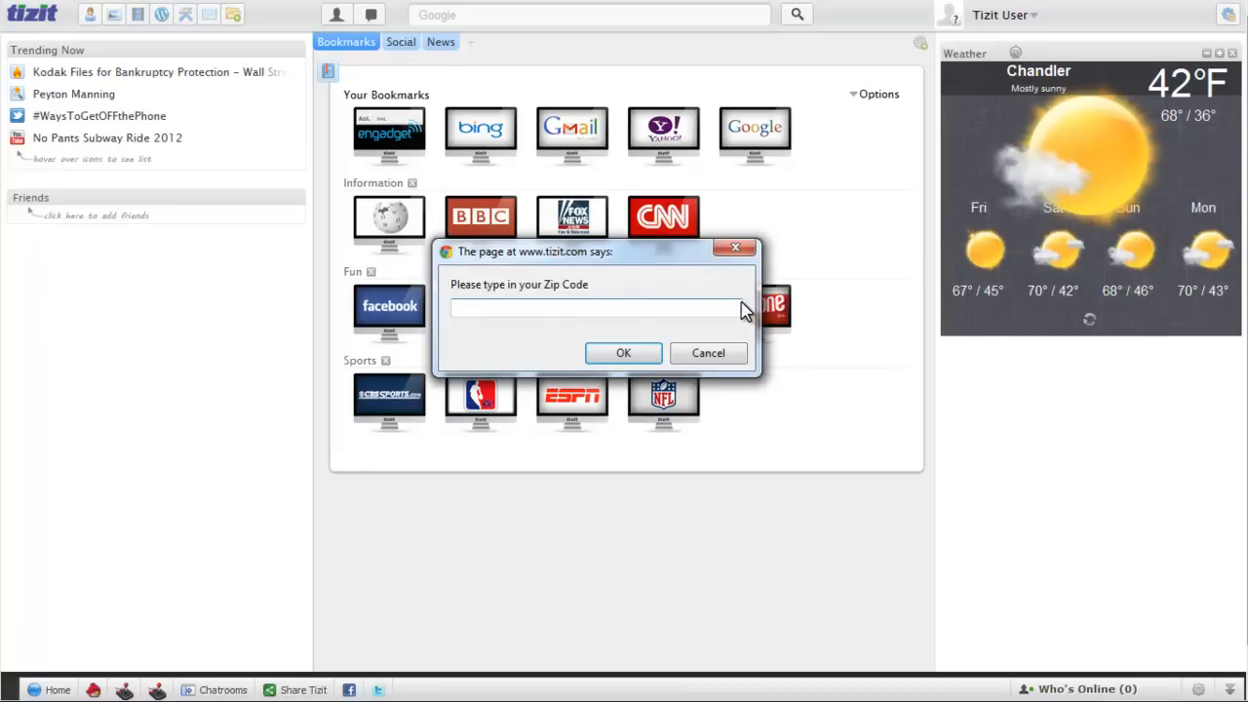
pyautogui.write('85202')
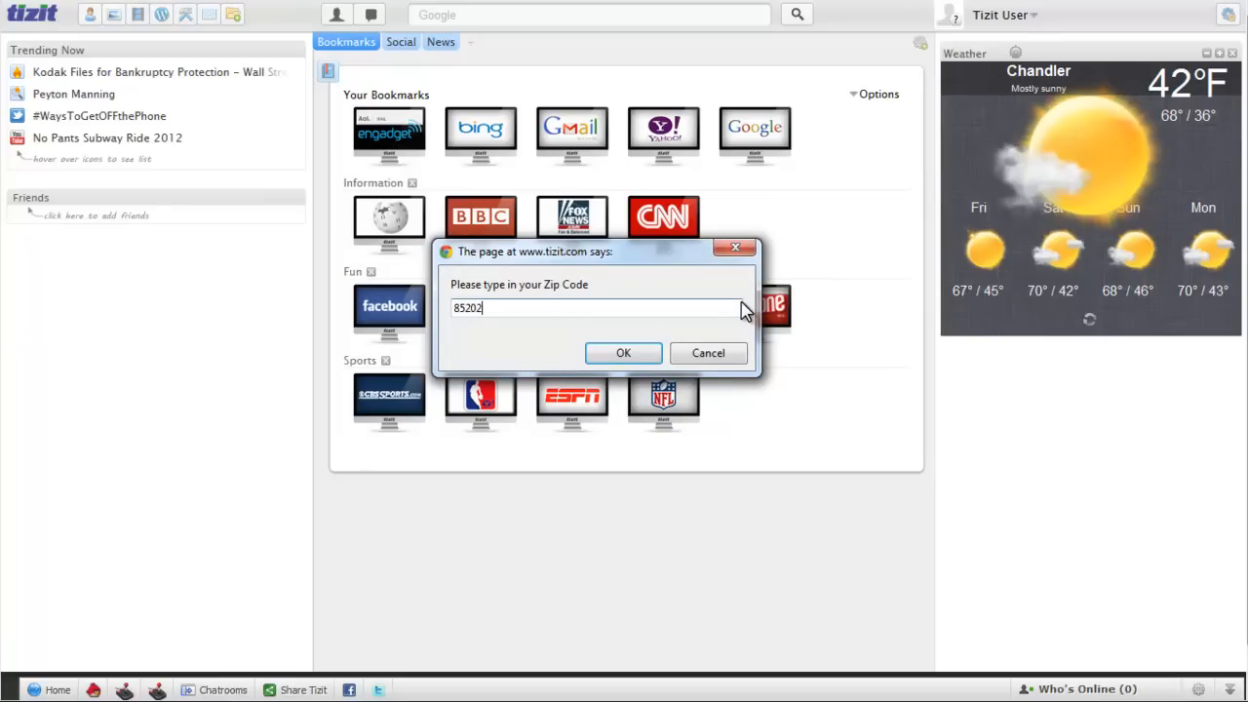
pyautogui.click(623, 353)
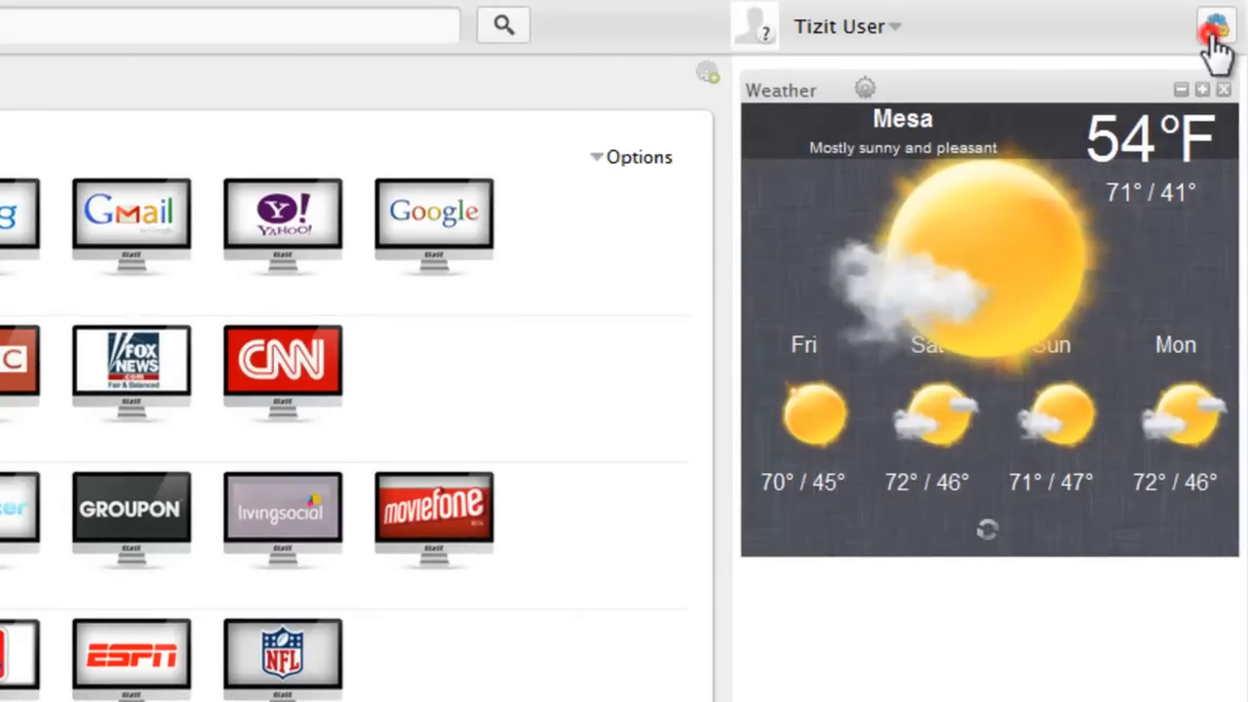
# Add NFL Scoreboard and Rotten Tomatoes from the widget gallery, then close the gallery.
pyautogui.click(1211, 30)
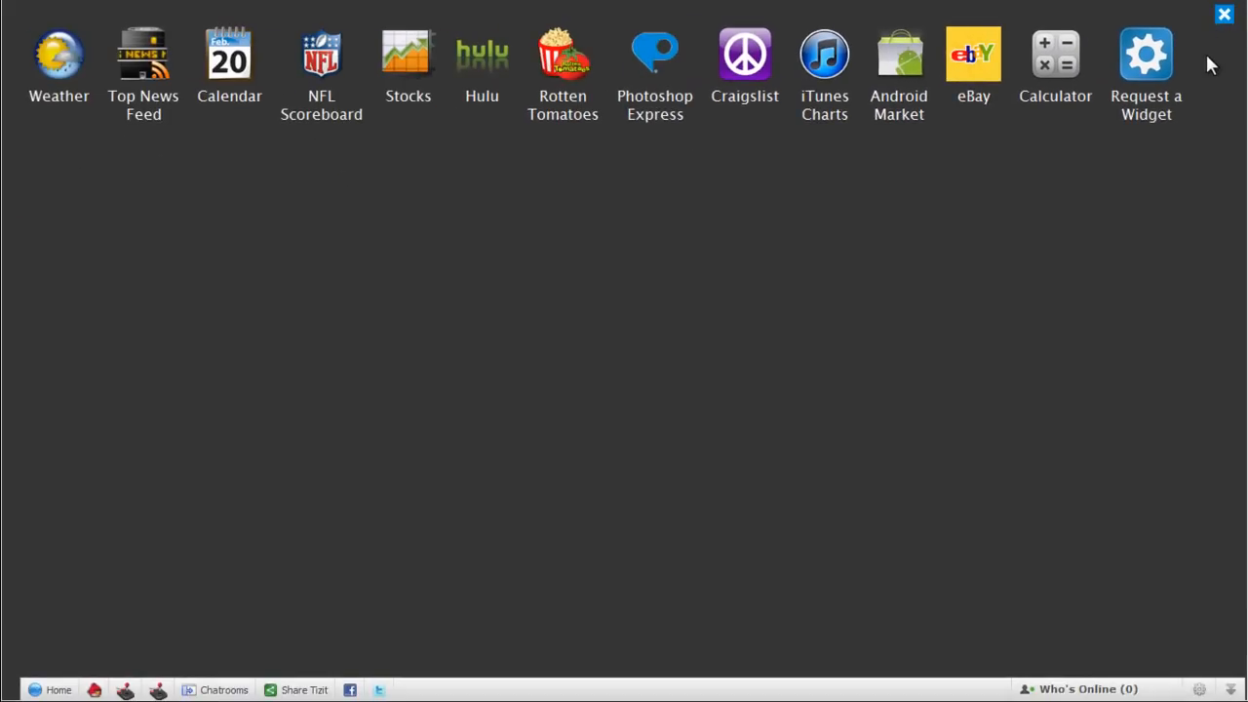
pyautogui.moveTo(330, 144)
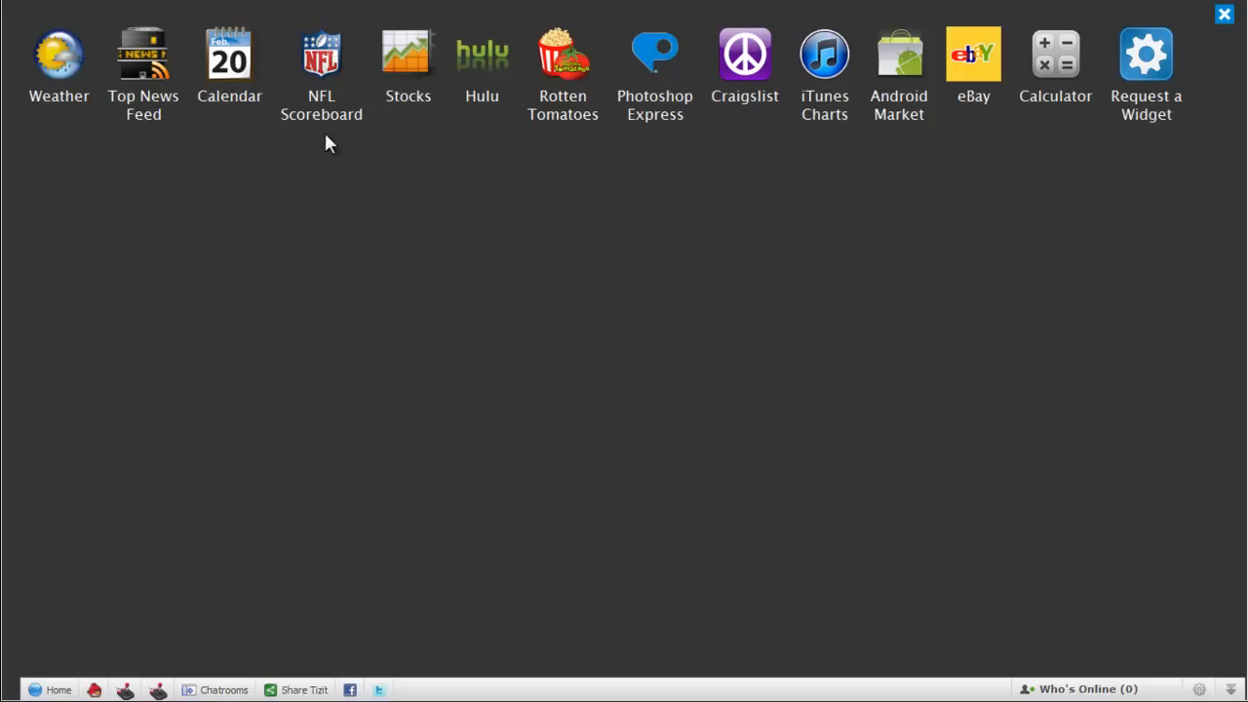
pyautogui.click(321, 56)
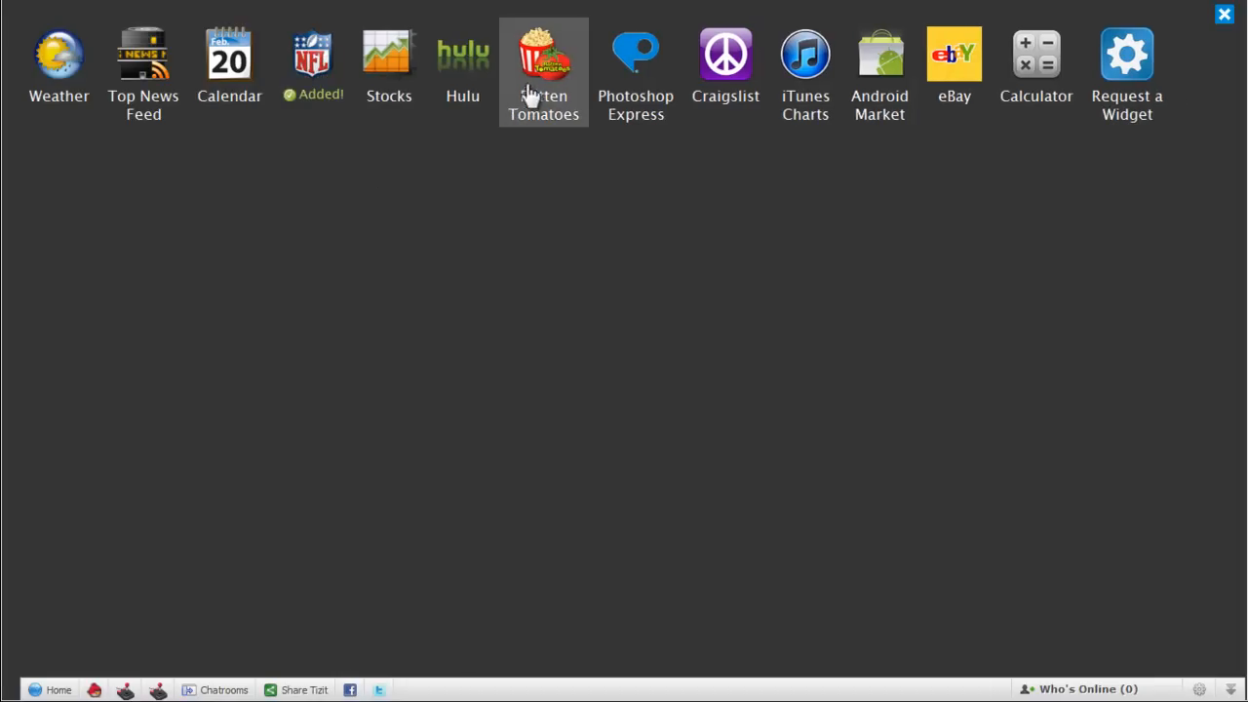
pyautogui.click(541, 54)
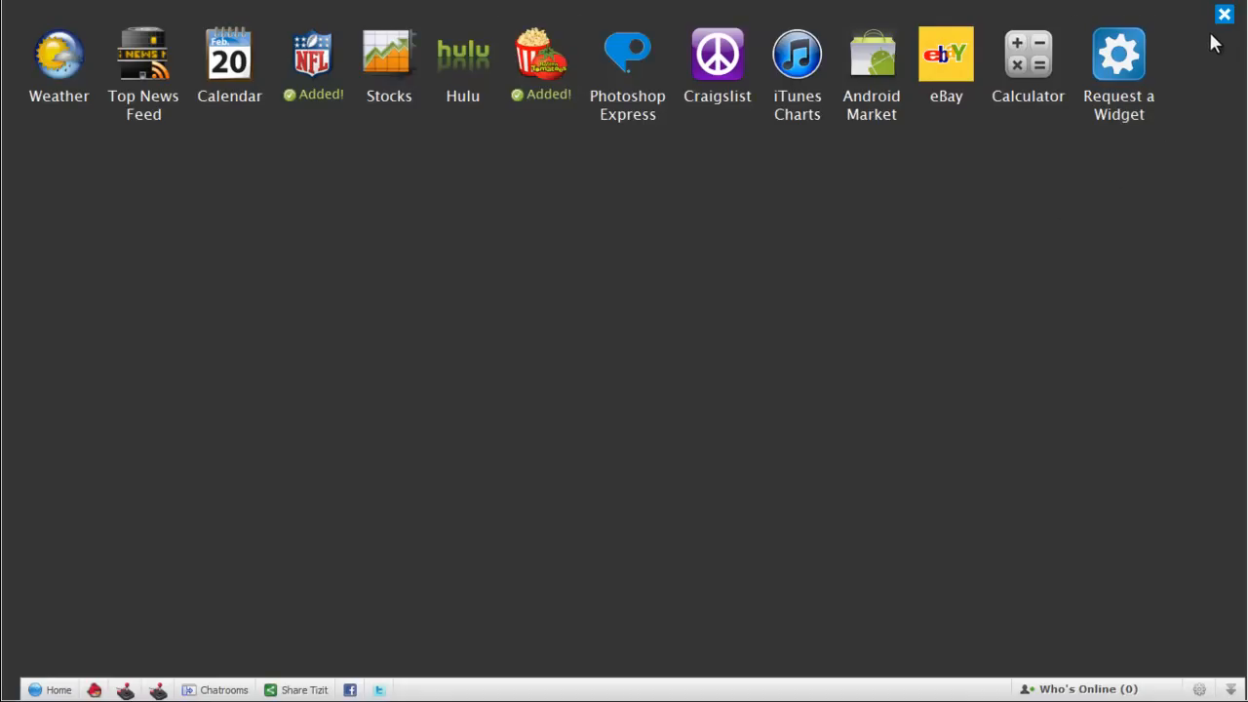
pyautogui.click(1221, 17)
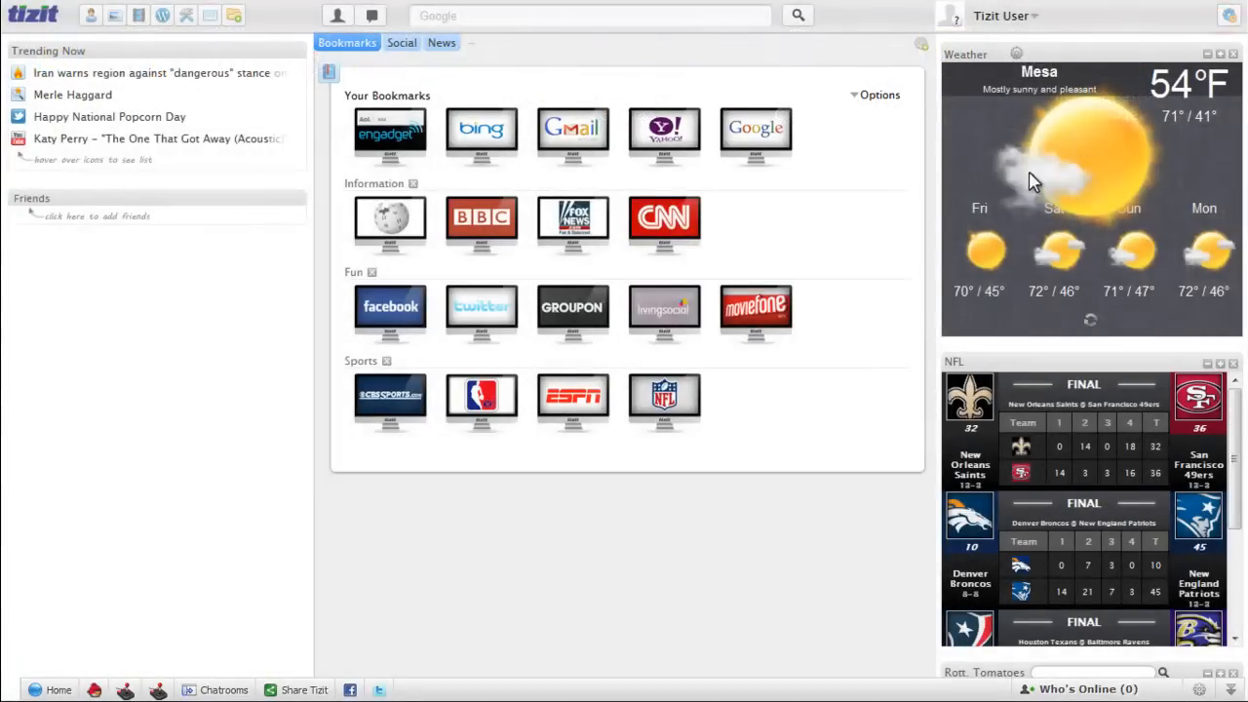
# Collapse the NFL widget, then expand it again, leaving Weather collapsed.
pyautogui.scroll(-3)
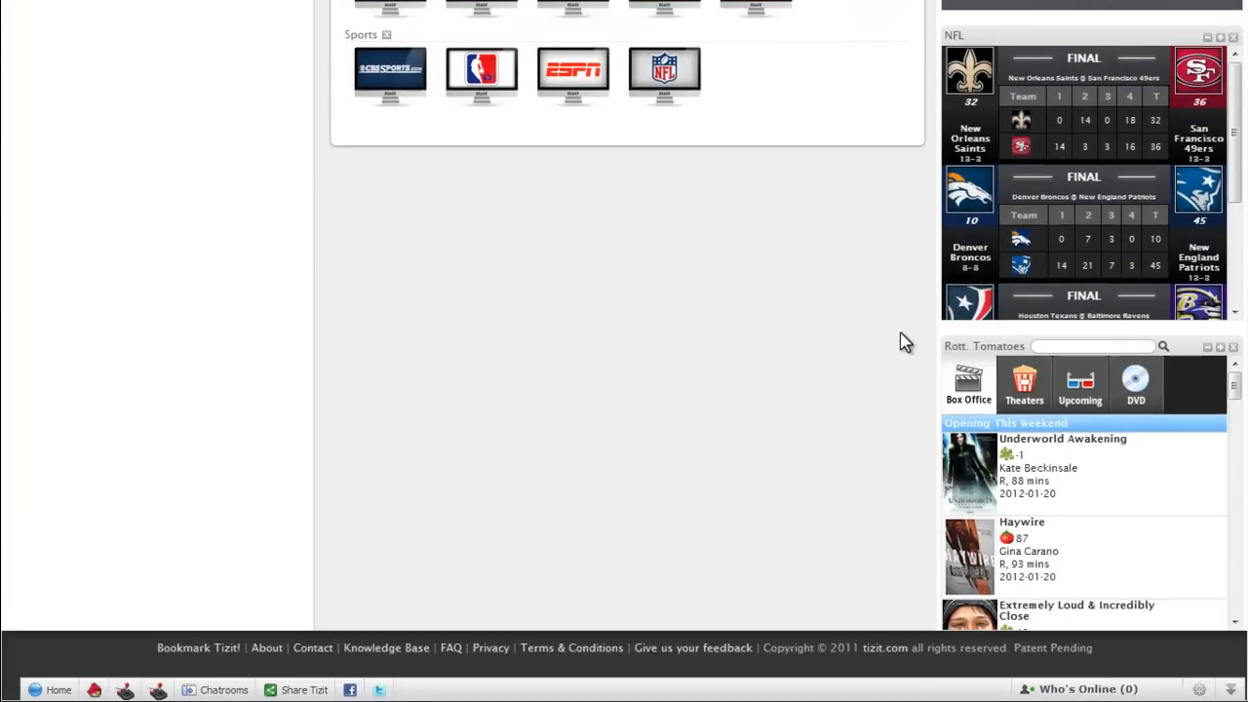
pyautogui.moveTo(887, 314)
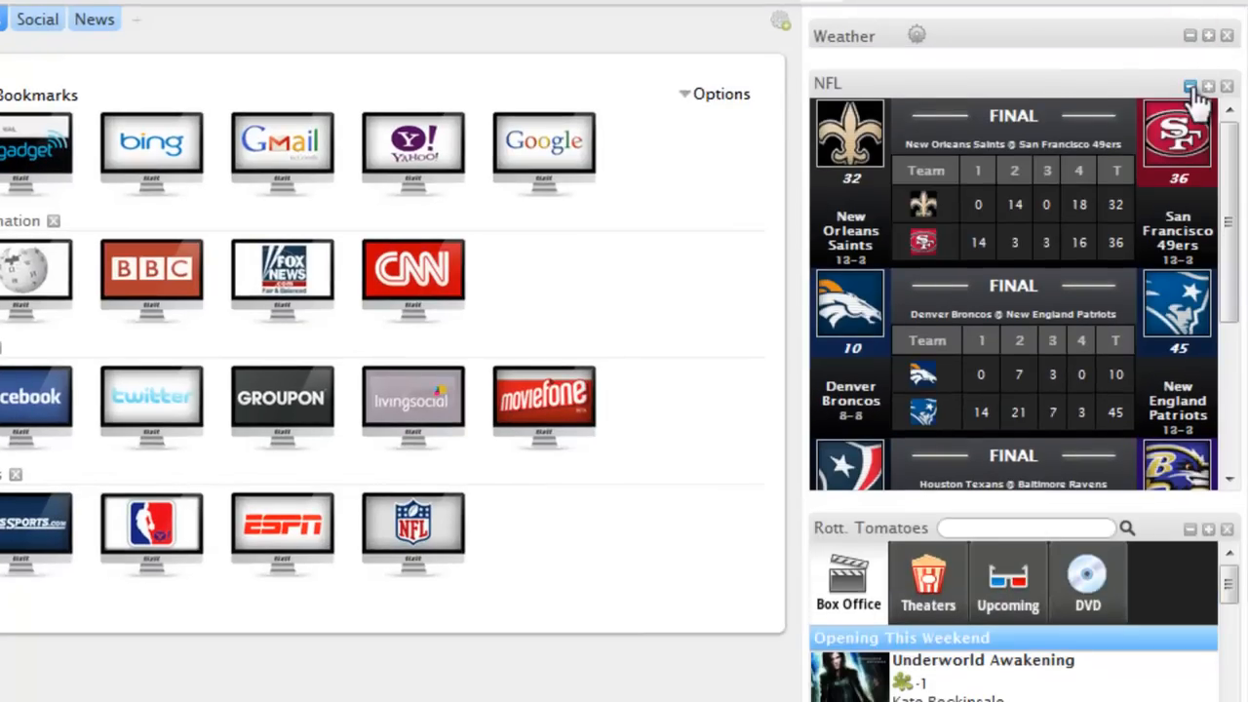
pyautogui.click(1187, 85)
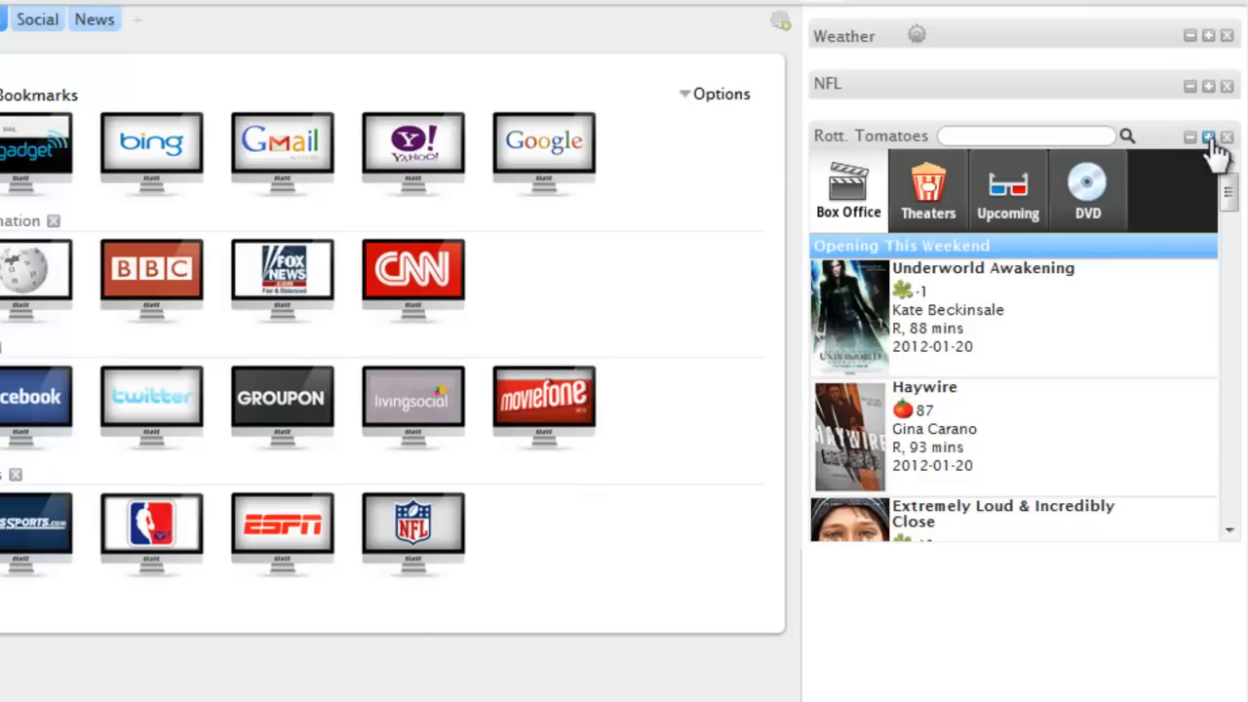
pyautogui.scroll(-3)
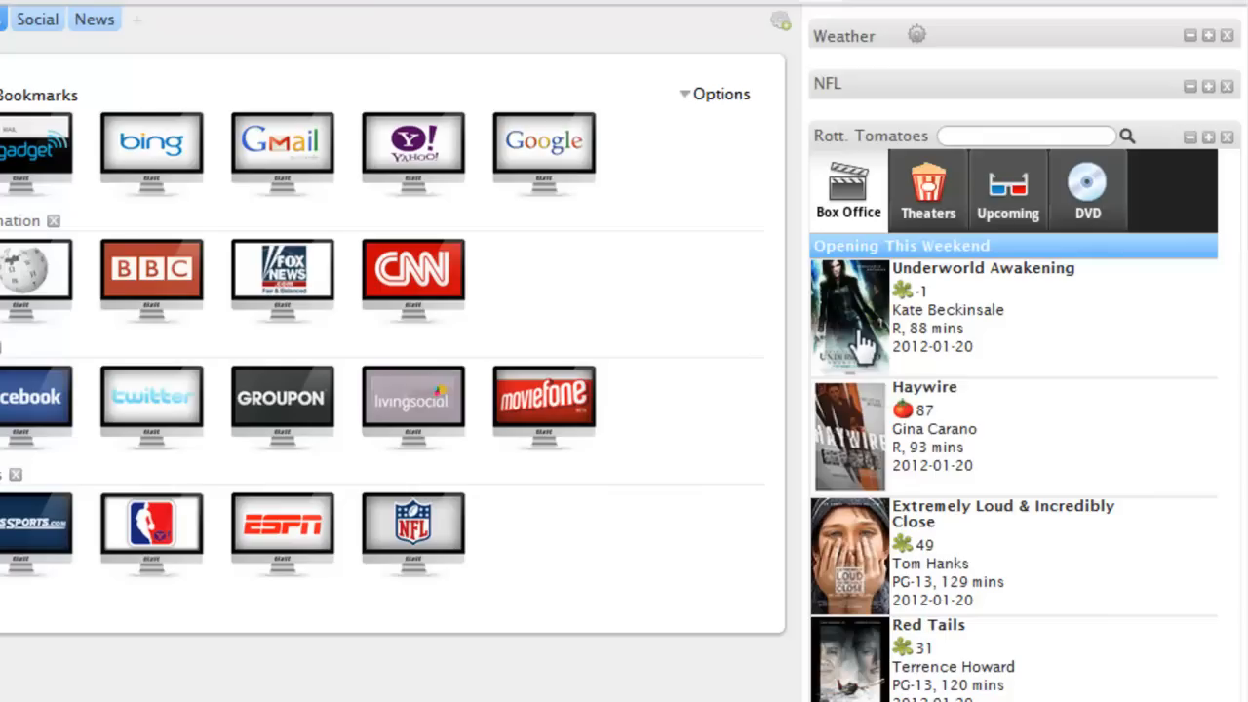
pyautogui.moveTo(1193, 137)
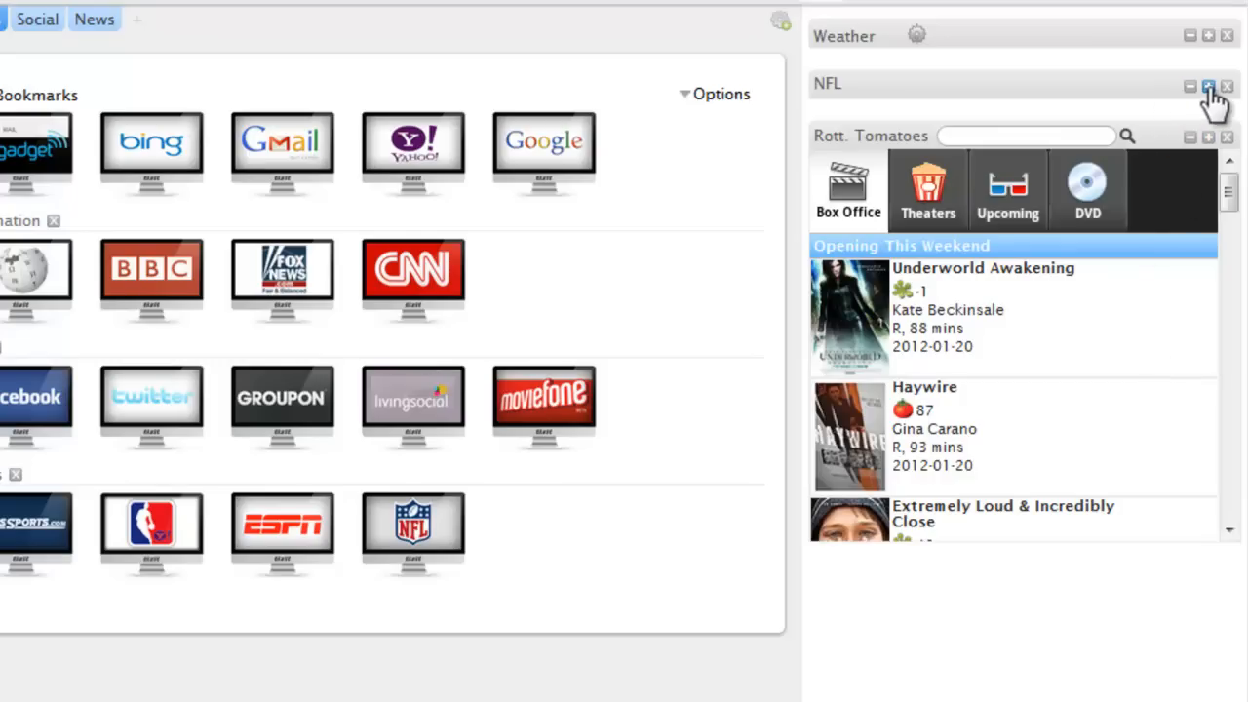
pyautogui.click(1208, 88)
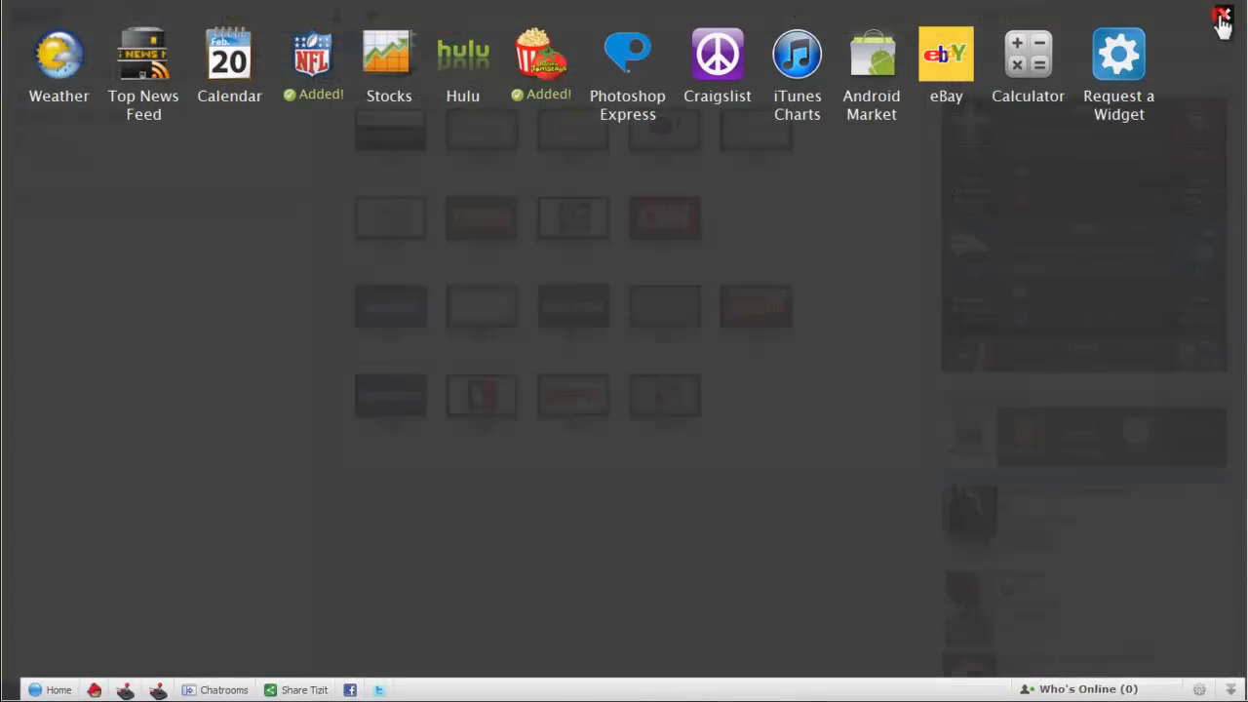
# Close the widget gallery and scroll down to view the NFL and Rotten Tomatoes widgets.
pyautogui.click(1214, 13)
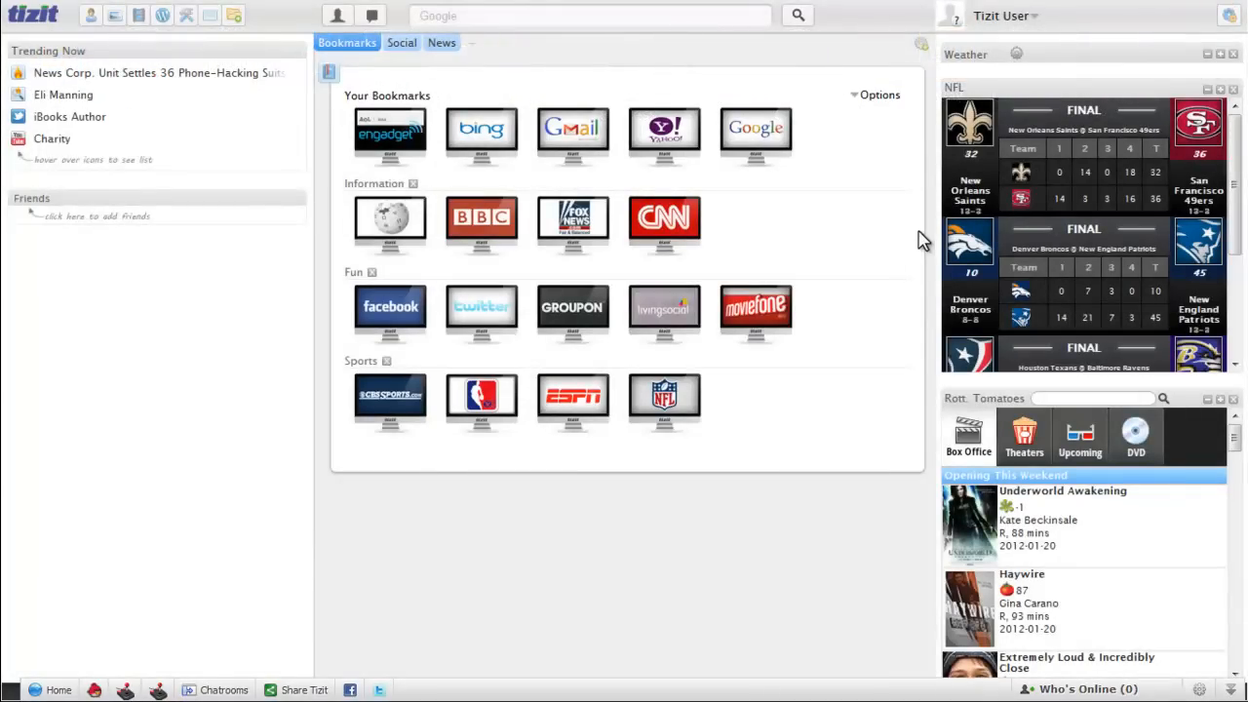
pyautogui.scroll(-3)
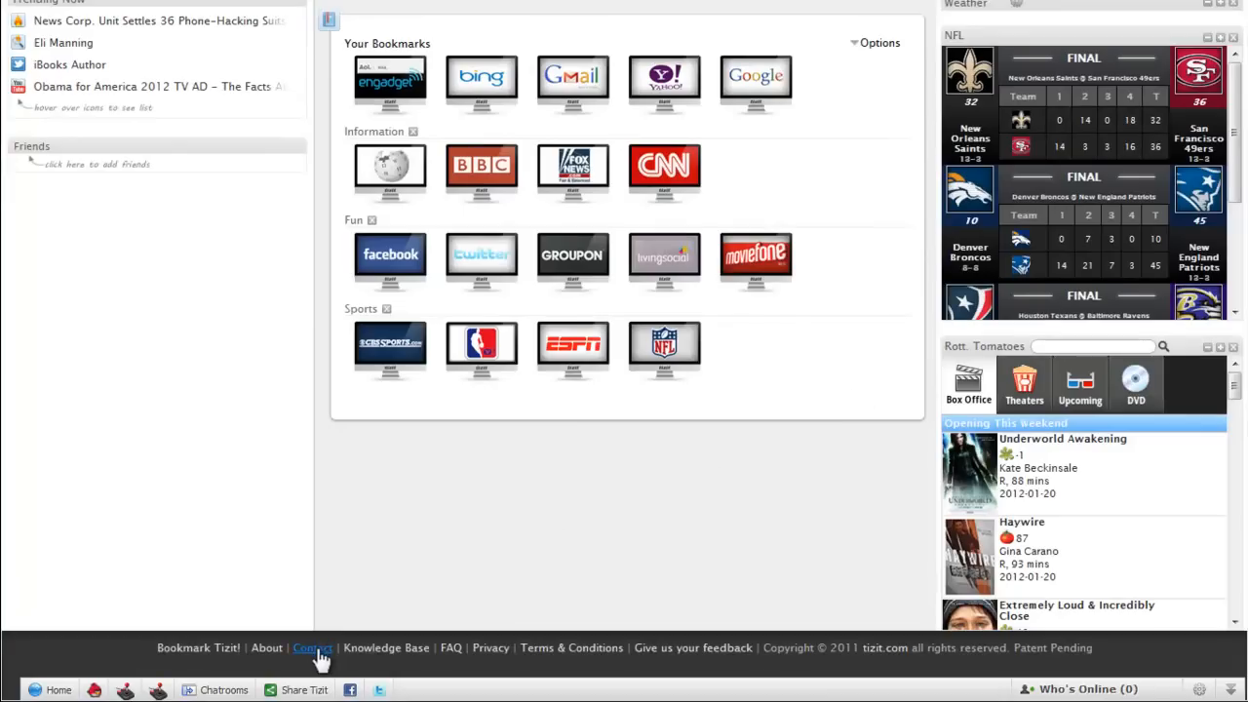